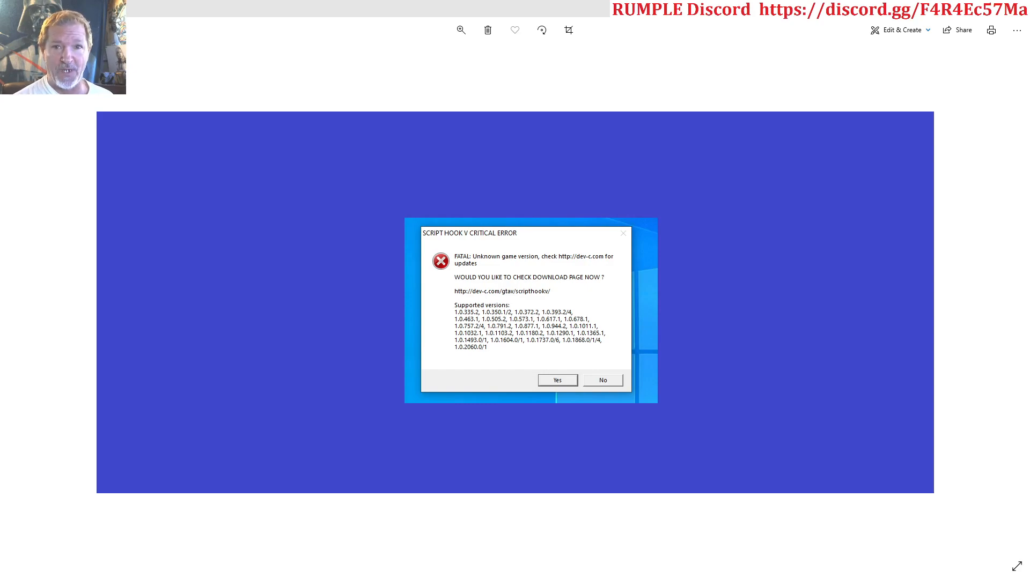
Close the Script Hook V 'unknown game version' error screenshot to return to the desktop.
{"action": "left_click", "coordinate": [601, 380]}
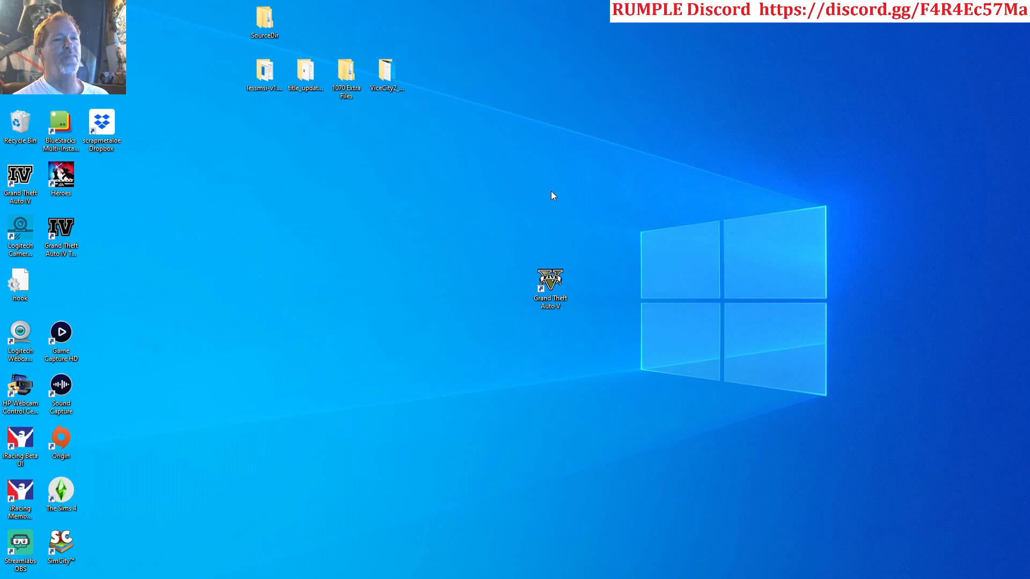
Compare ScriptHookV.dll product version 1.0.2060.1 against GTA5.exe version 1.0.2189.0 in Properties.
{"action": "double_click", "coordinate": [549, 280]}
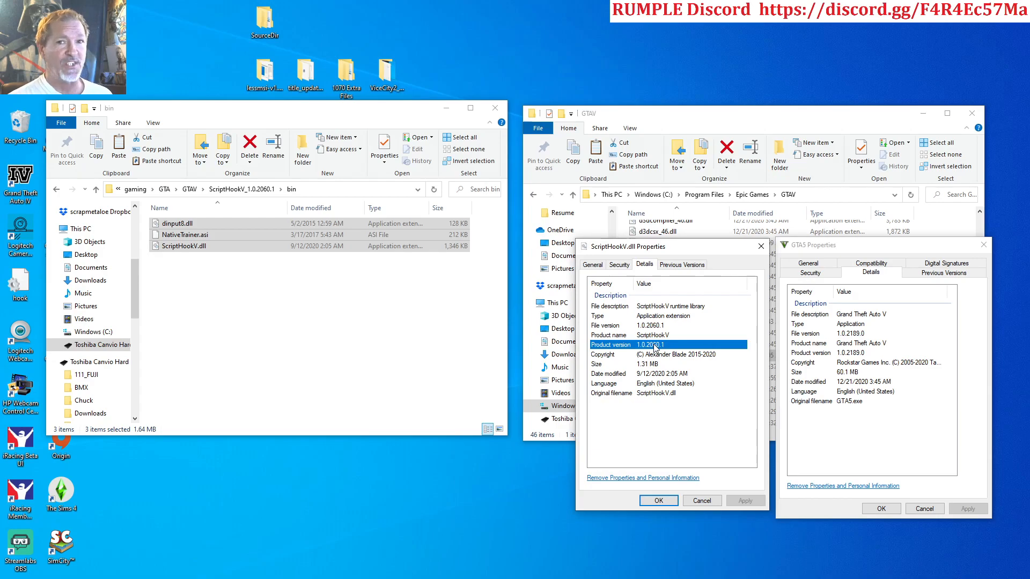
{"action": "left_click", "coordinate": [557, 302]}
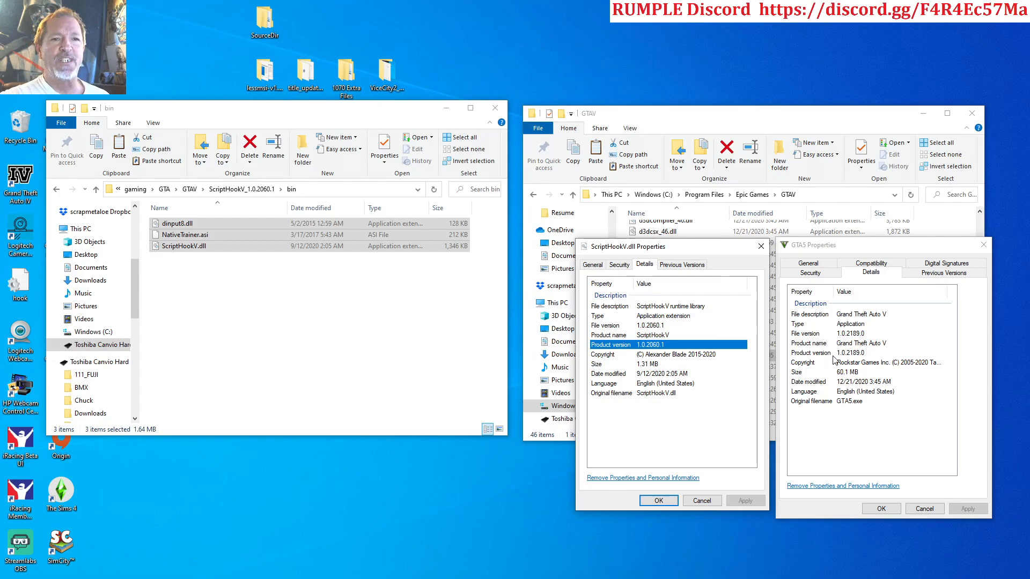
{"action": "left_click", "coordinate": [847, 353]}
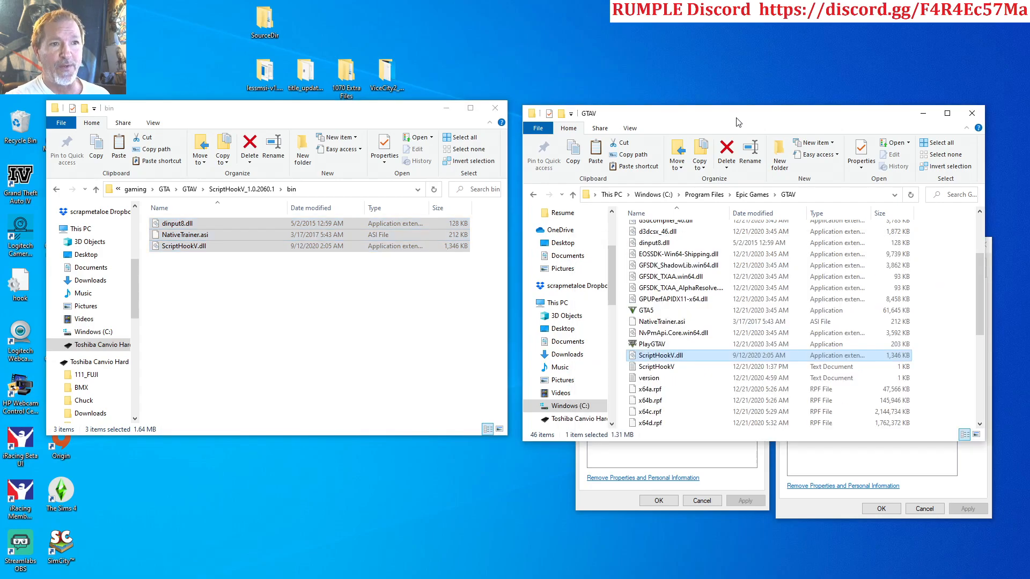
{"action": "mouse_move", "coordinate": [663, 349]}
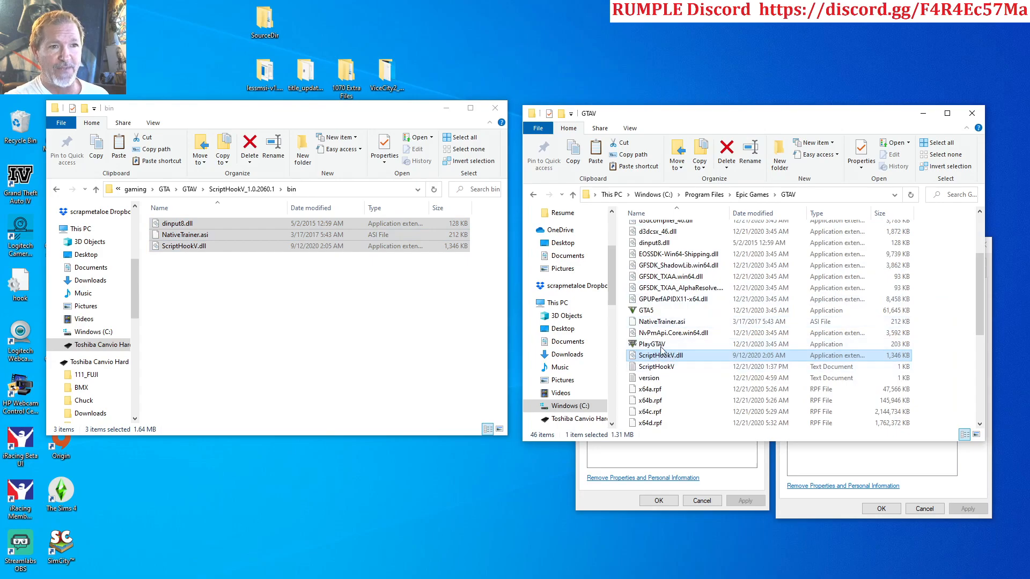
Pick out the old NativeTrainer.asi and dinput8.dll in the game folder.
{"action": "left_click", "coordinate": [659, 321]}
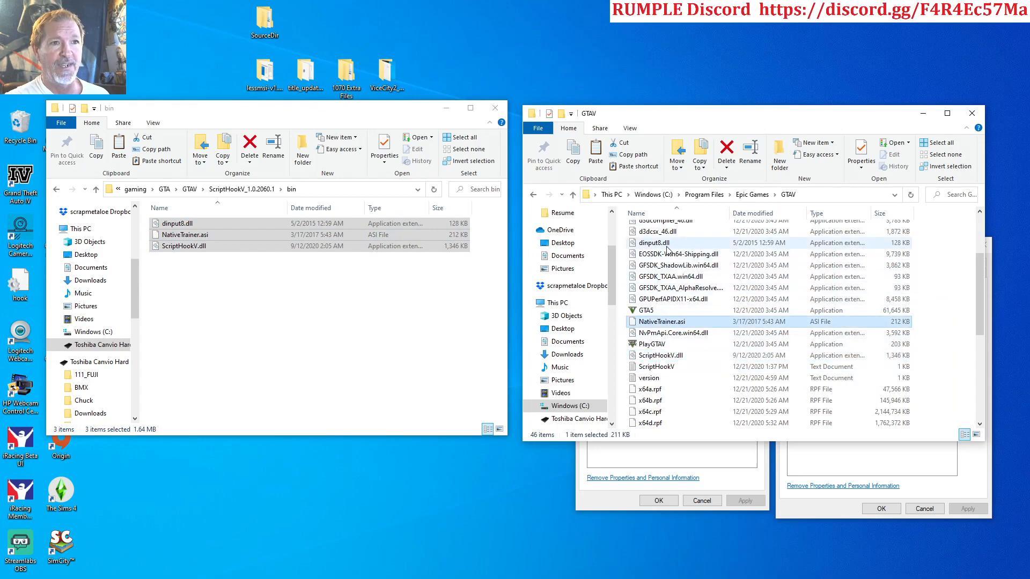
{"action": "left_click", "coordinate": [653, 243]}
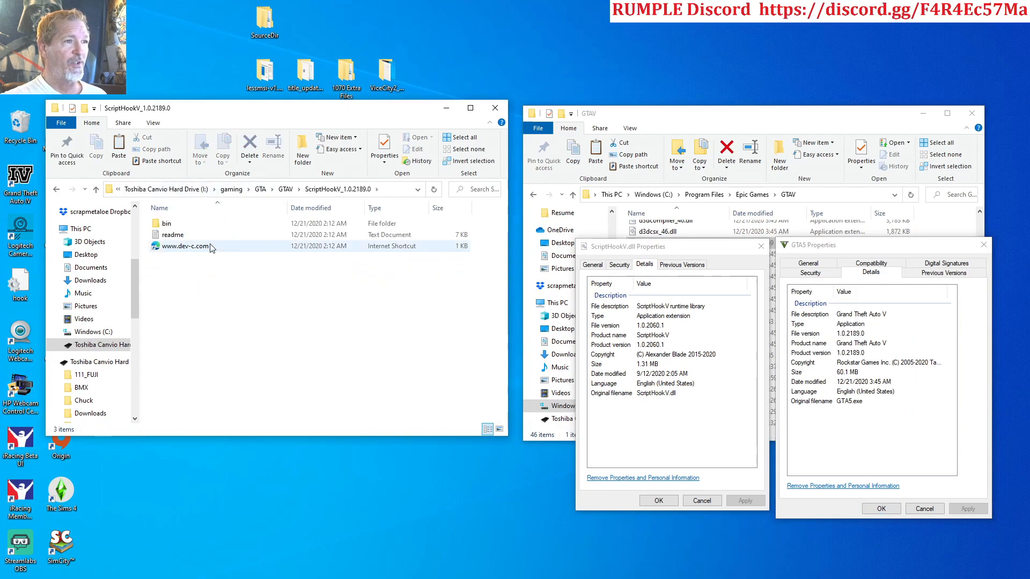
Look inside the new ScriptHookV_1.0.2189.0 bin folder and close the old ScriptHookV.dll properties.
{"action": "double_click", "coordinate": [168, 223]}
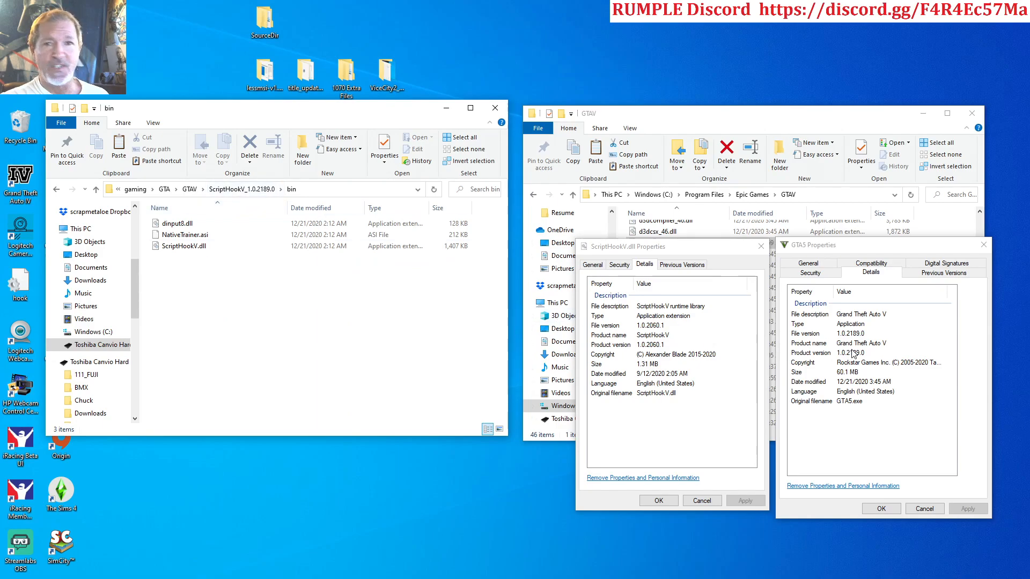
{"action": "left_click", "coordinate": [760, 247]}
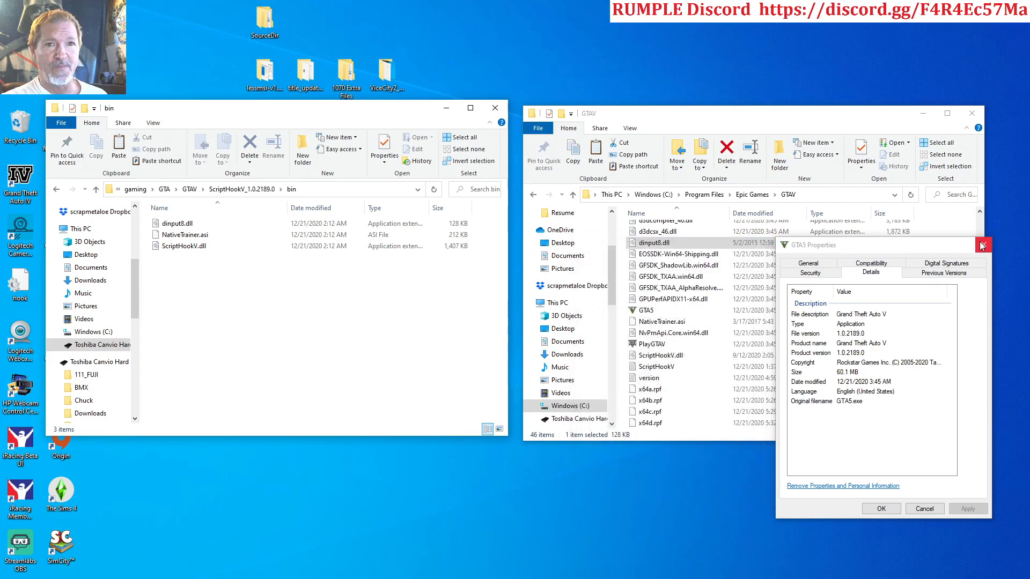
{"action": "left_click", "coordinate": [981, 244]}
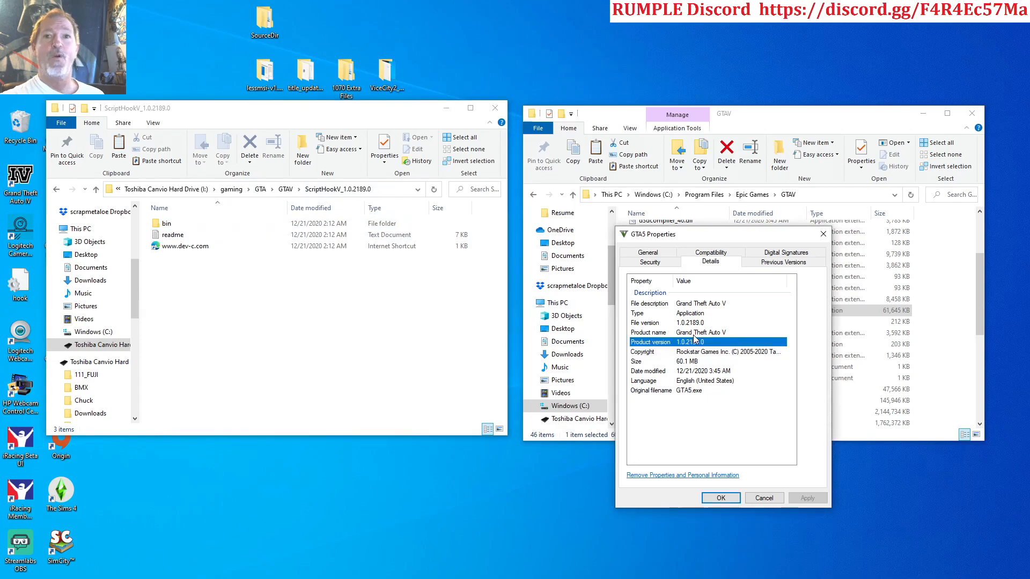
{"action": "mouse_move", "coordinate": [513, 269]}
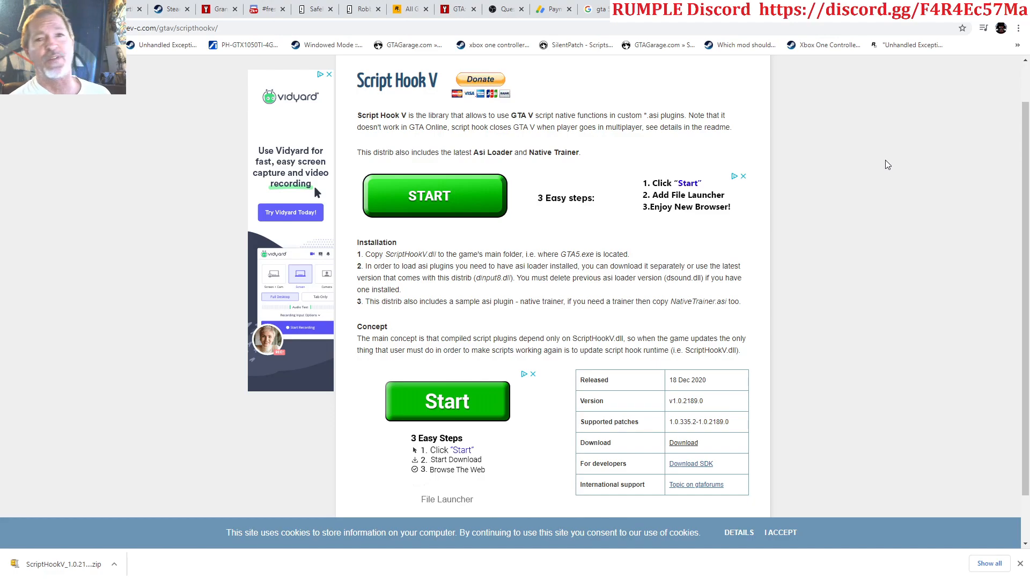
{"action": "mouse_move", "coordinate": [853, 148]}
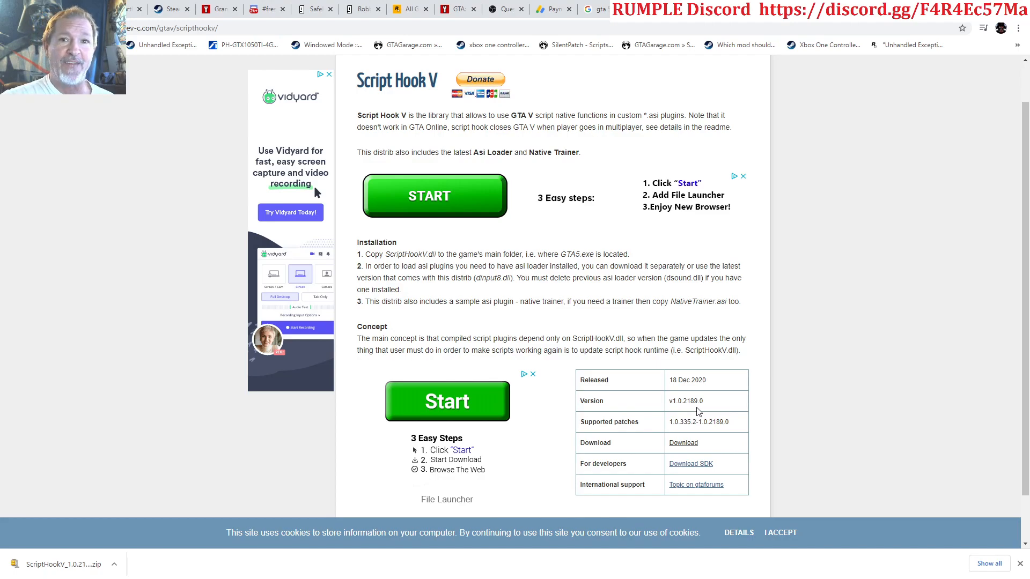
Confirm Script Hook V release v1.0.2189.0 supports game patch 1.0.2189.0 on dev-c.com.
{"action": "left_click", "coordinate": [683, 442]}
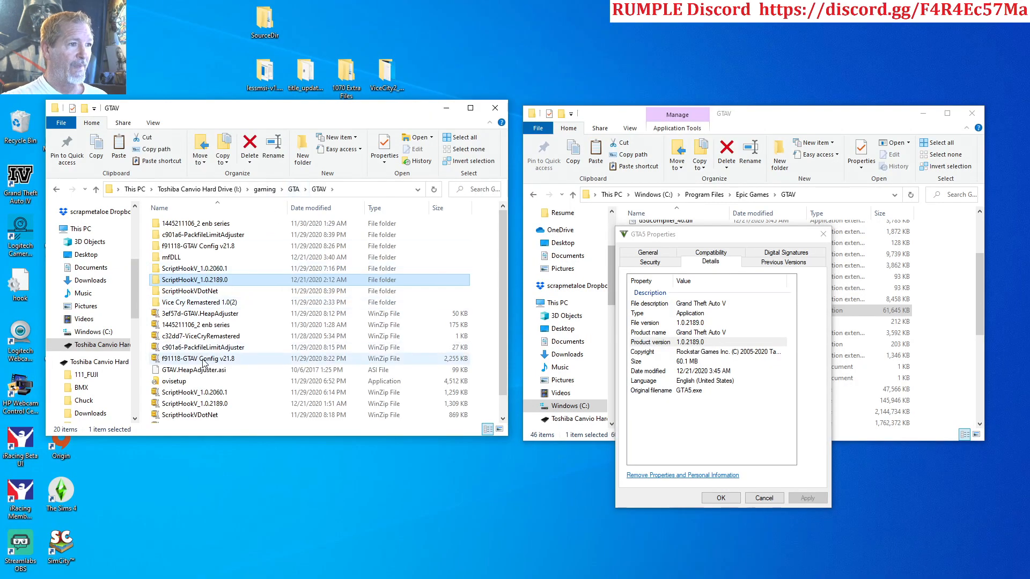
Open the extracted ScriptHookV_1.0.2189.0 folder from the GTAV downloads folder.
{"action": "left_click", "coordinate": [199, 403]}
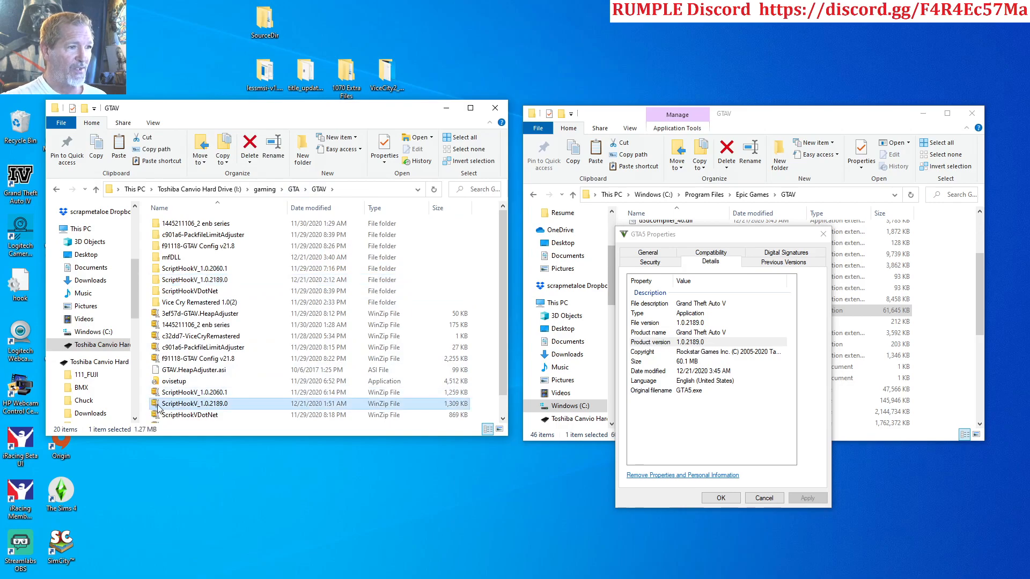
{"action": "mouse_move", "coordinate": [191, 403]}
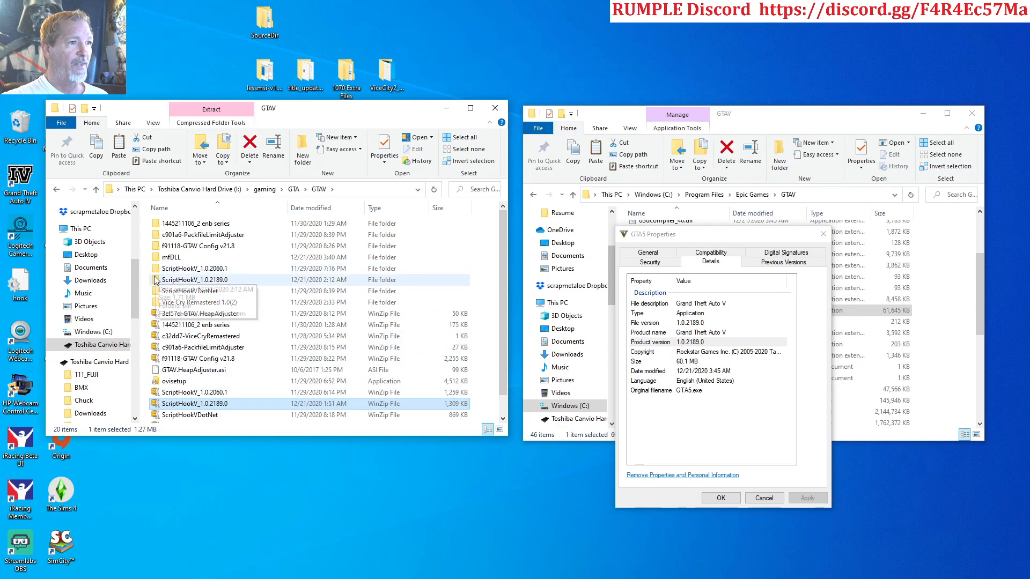
{"action": "double_click", "coordinate": [194, 279]}
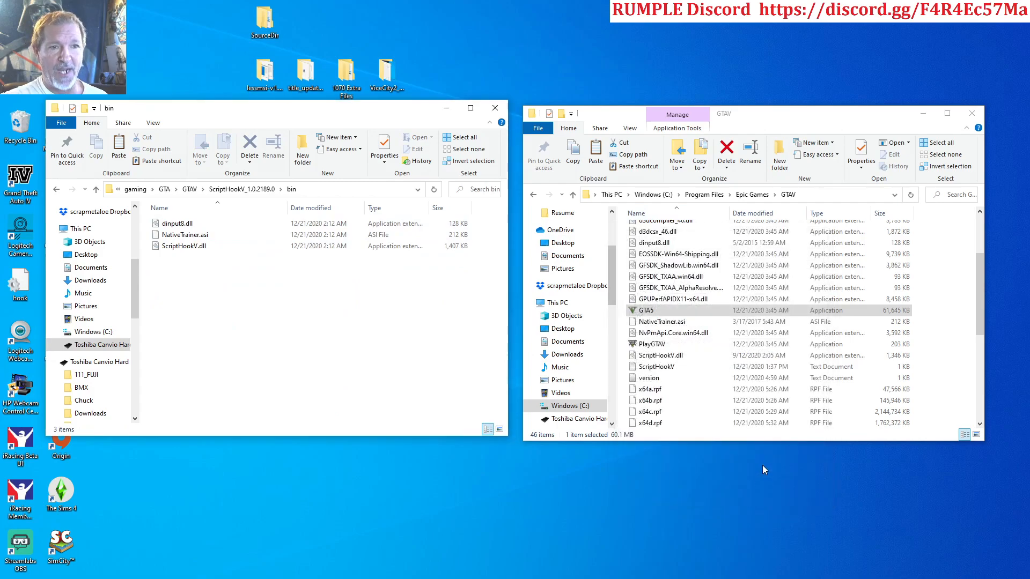
Select the old dinput8.dll, NativeTrainer.asi and ScriptHookV.dll in the game folder for removal.
{"action": "left_click", "coordinate": [669, 243]}
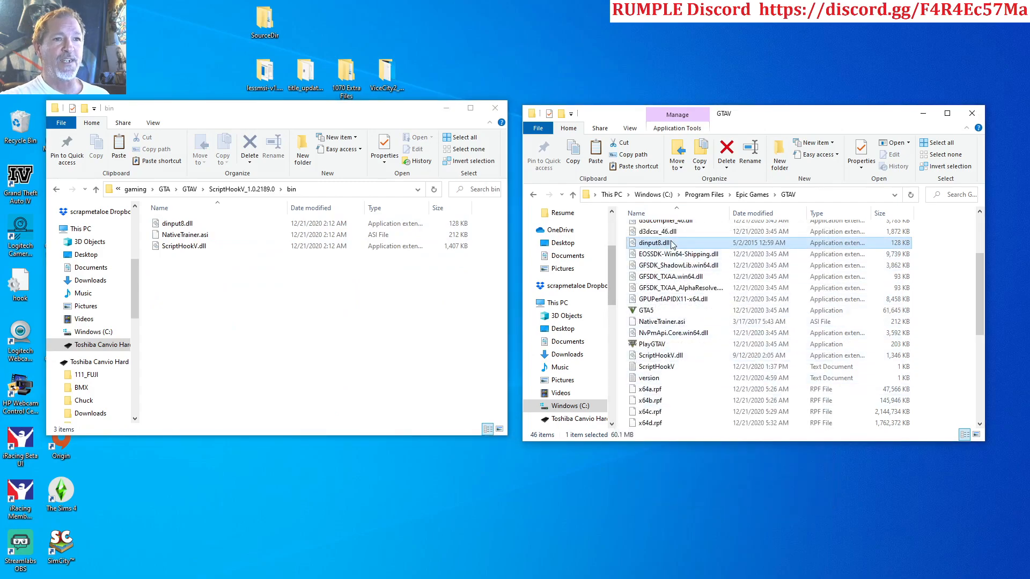
{"action": "left_click", "coordinate": [660, 355]}
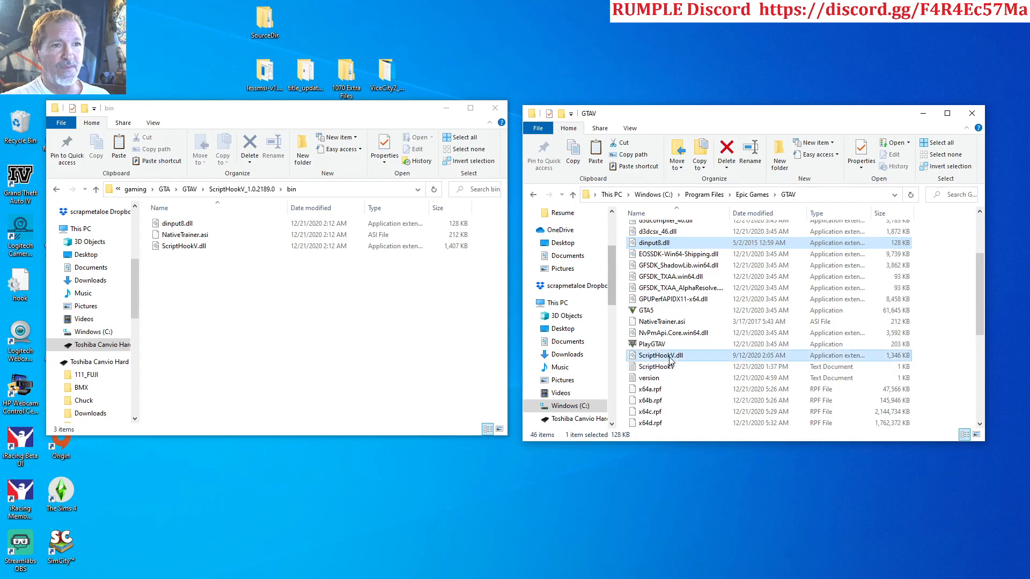
{"action": "left_click", "coordinate": [660, 321]}
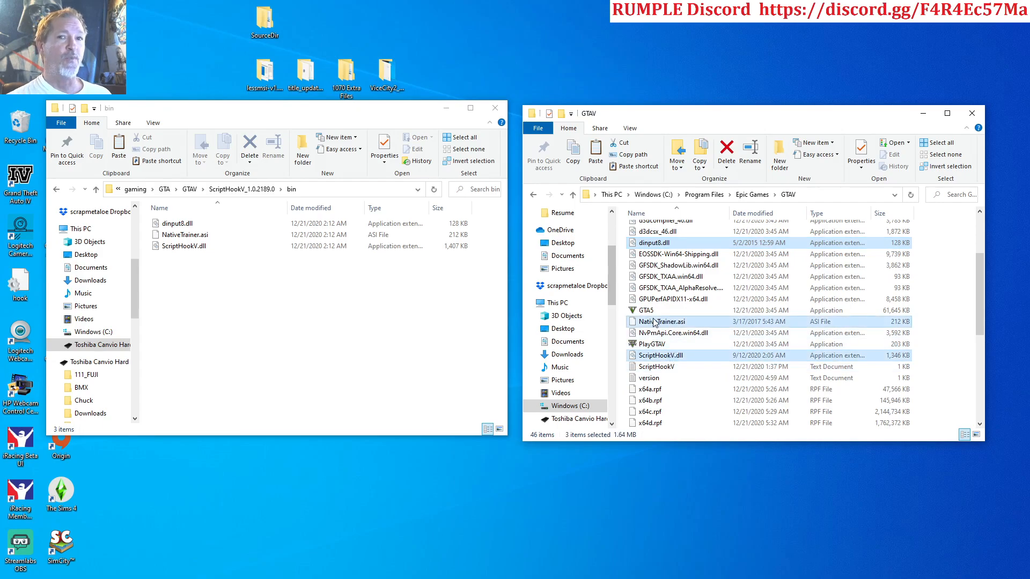
{"action": "mouse_move", "coordinate": [660, 320]}
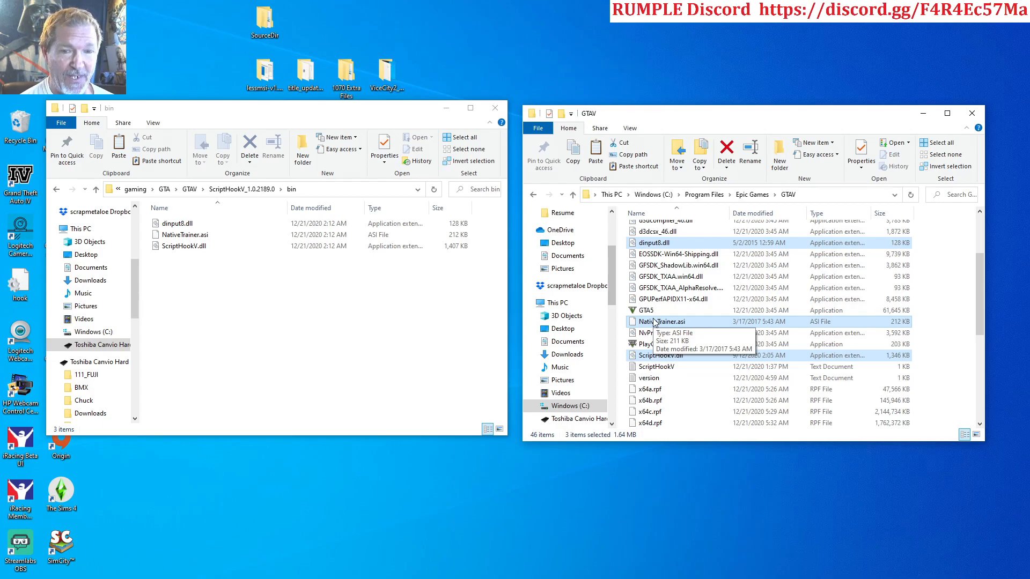
{"action": "mouse_move", "coordinate": [695, 244]}
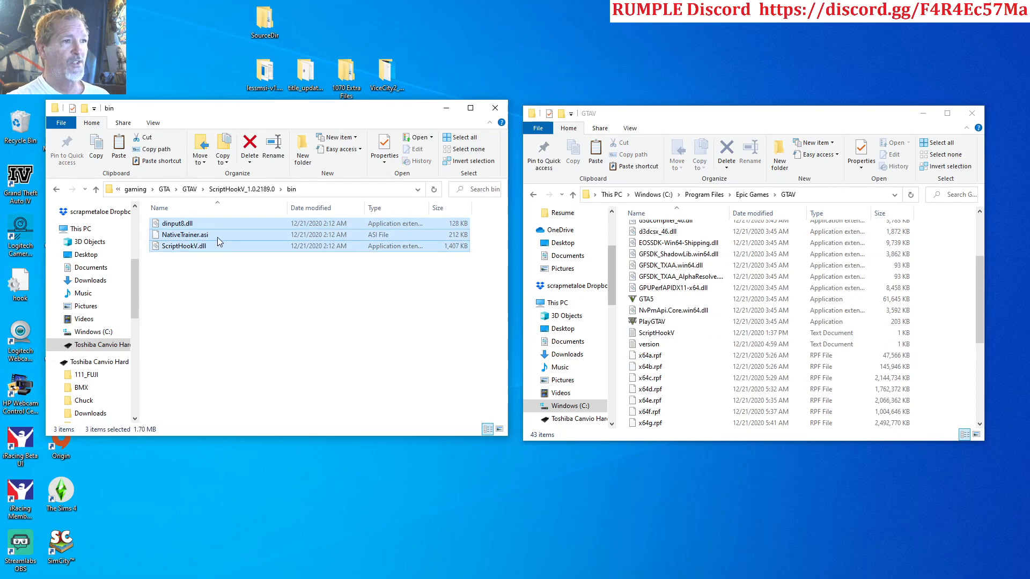
{"action": "mouse_move", "coordinate": [294, 331]}
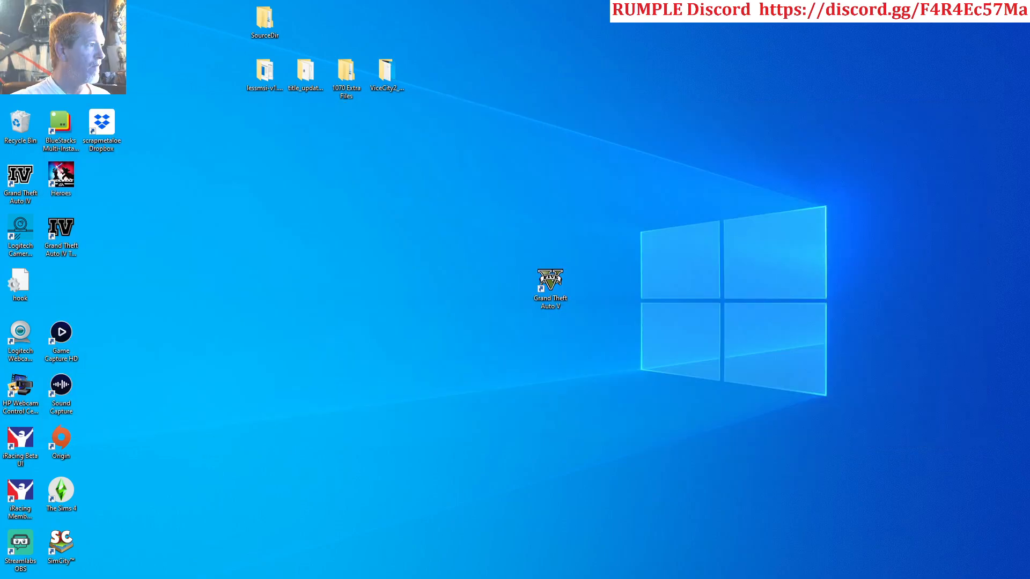
{"action": "mouse_move", "coordinate": [522, 289]}
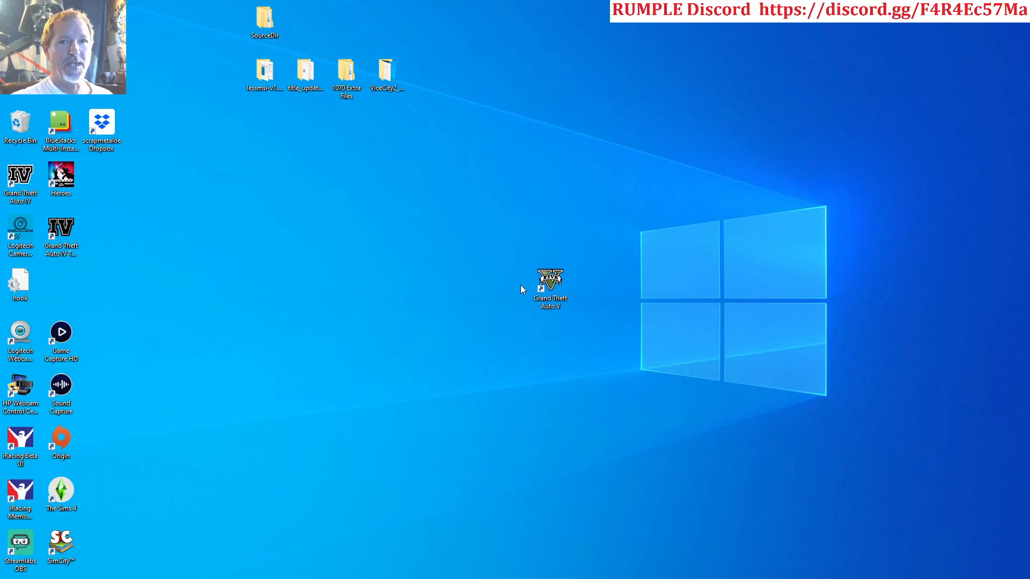
Launch Grand Theft Auto V from its desktop shortcut.
{"action": "left_click", "coordinate": [550, 282]}
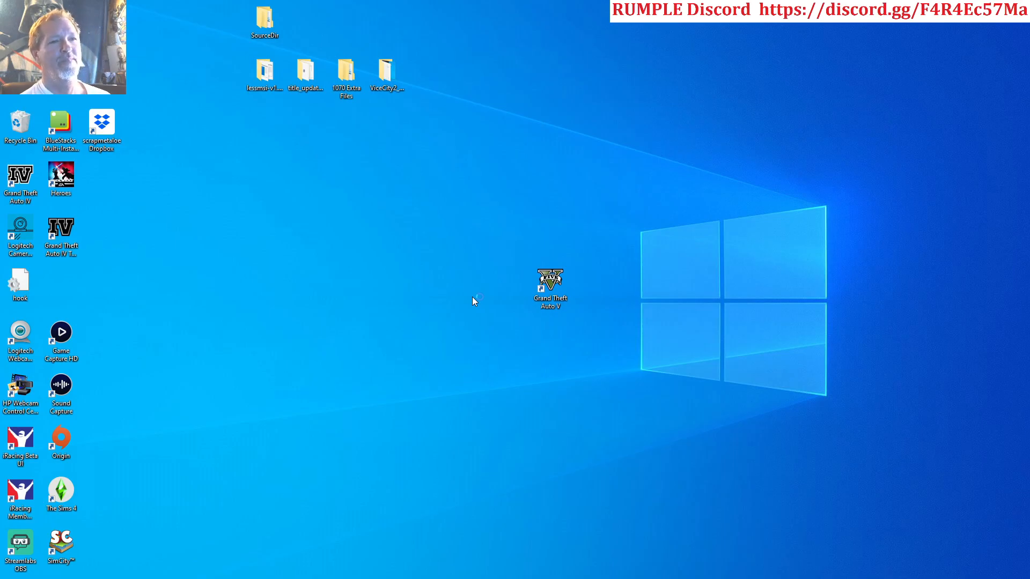
{"action": "double_click", "coordinate": [549, 281]}
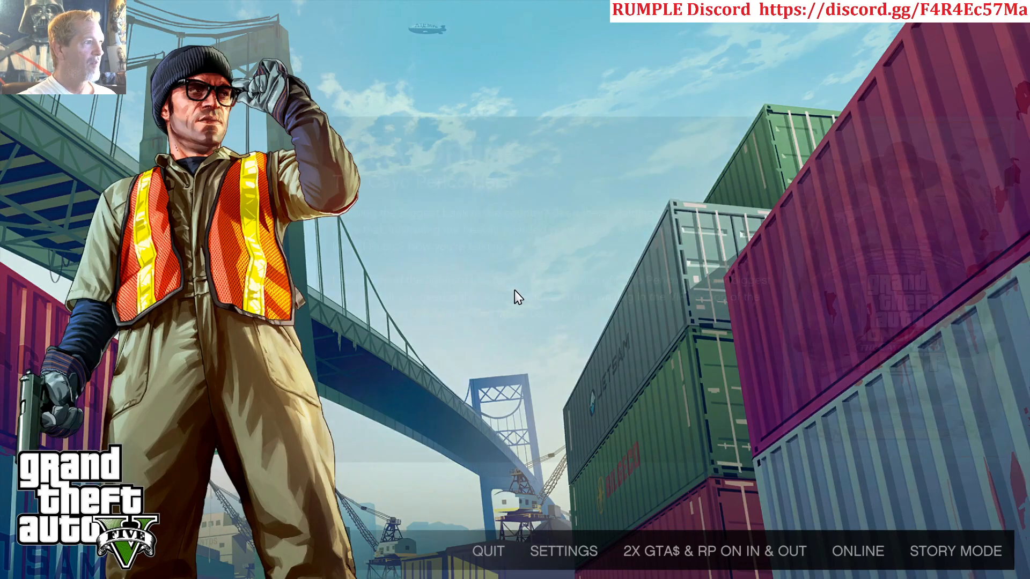
Start Story Mode from the GTA V main menu.
{"action": "left_click", "coordinate": [955, 551]}
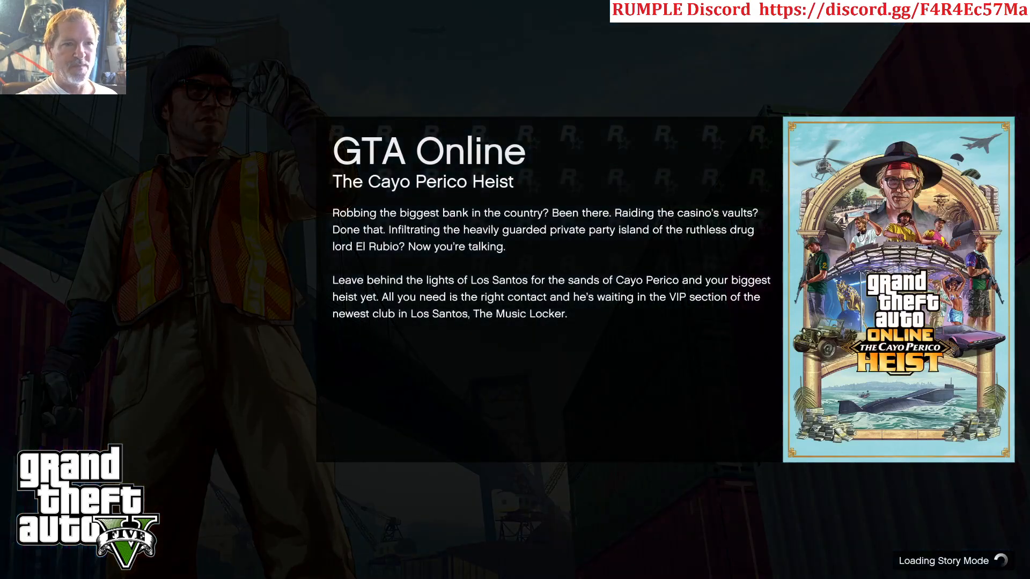